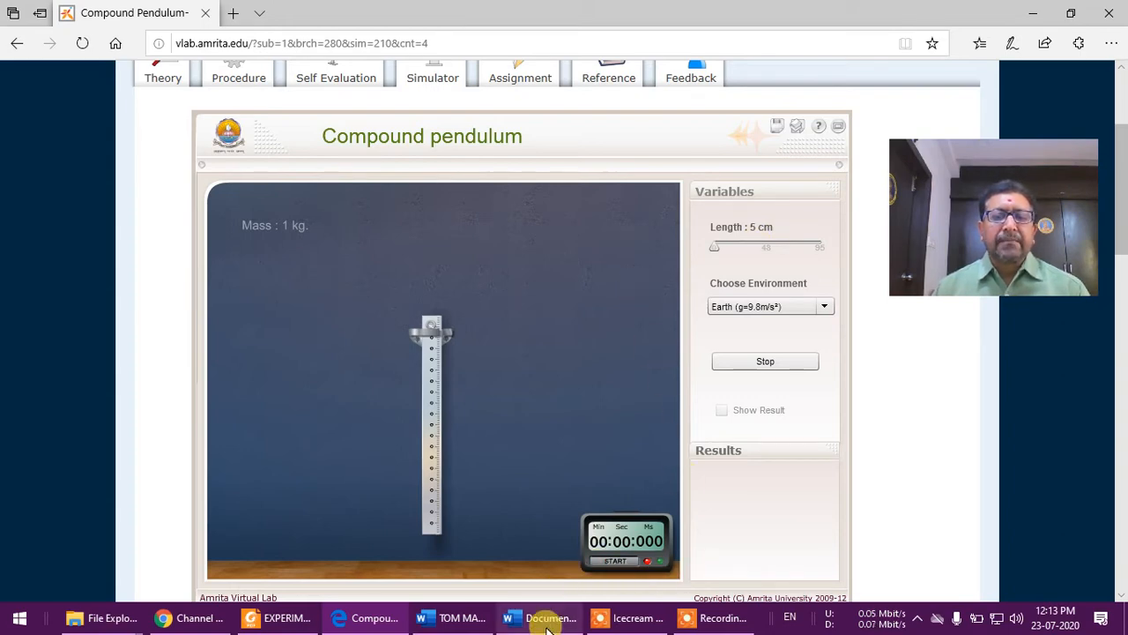
Switch from the pendulum simulator to the Word table listing h values 45 to 25
click(511, 617)
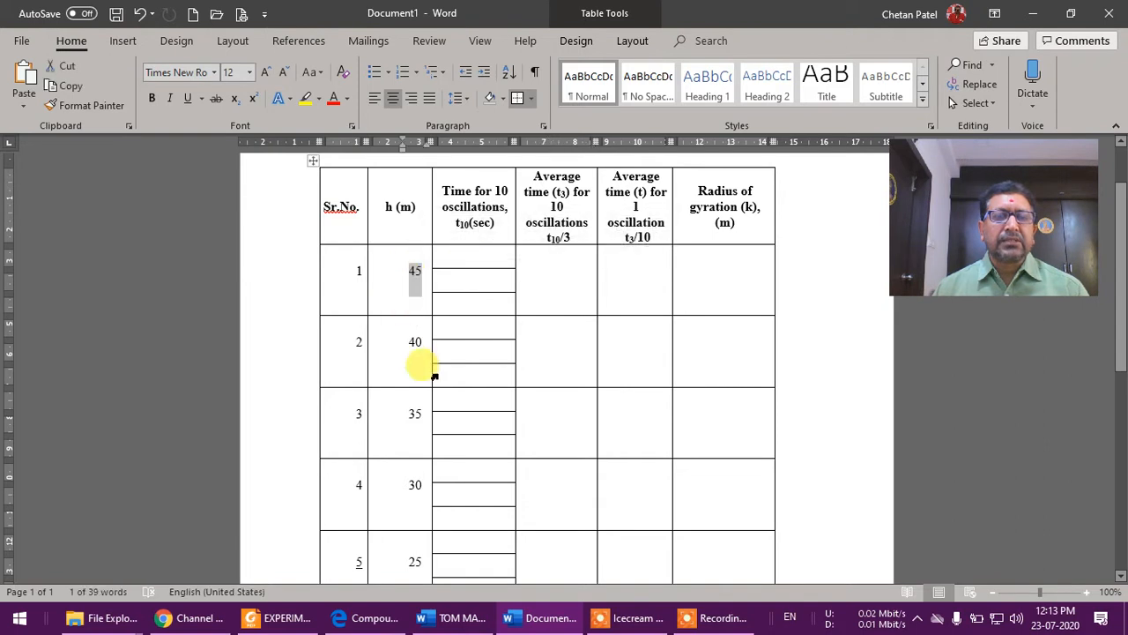
Return from Word to the Edge 'Compound Pendulum' simulator
click(339, 617)
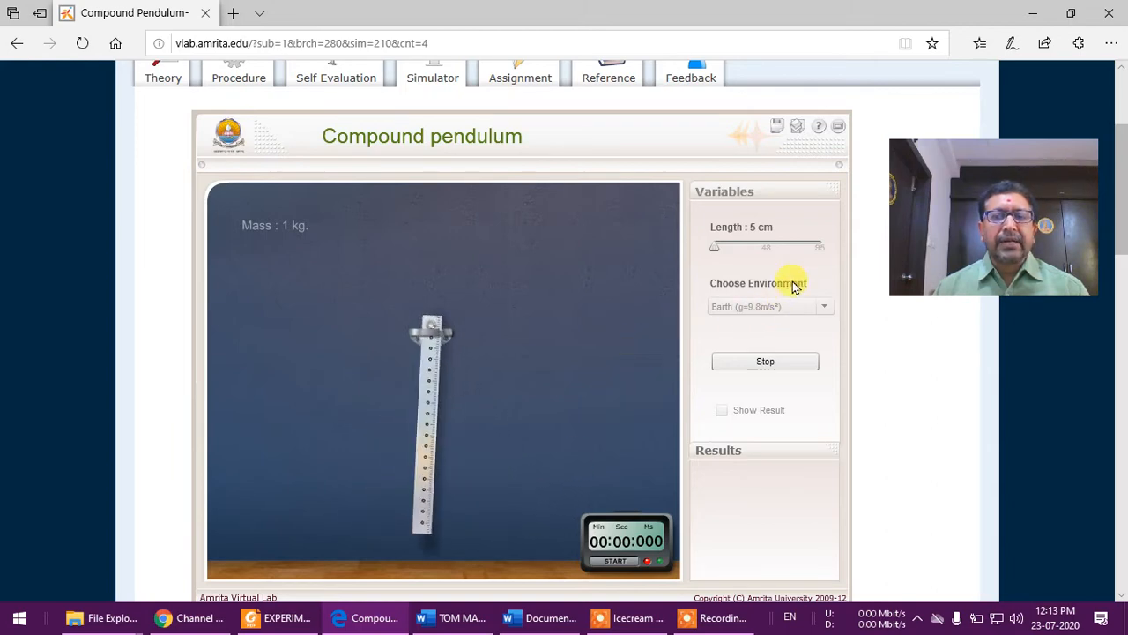
Start the simulator stopwatch to time ten pendulum oscillations
click(615, 561)
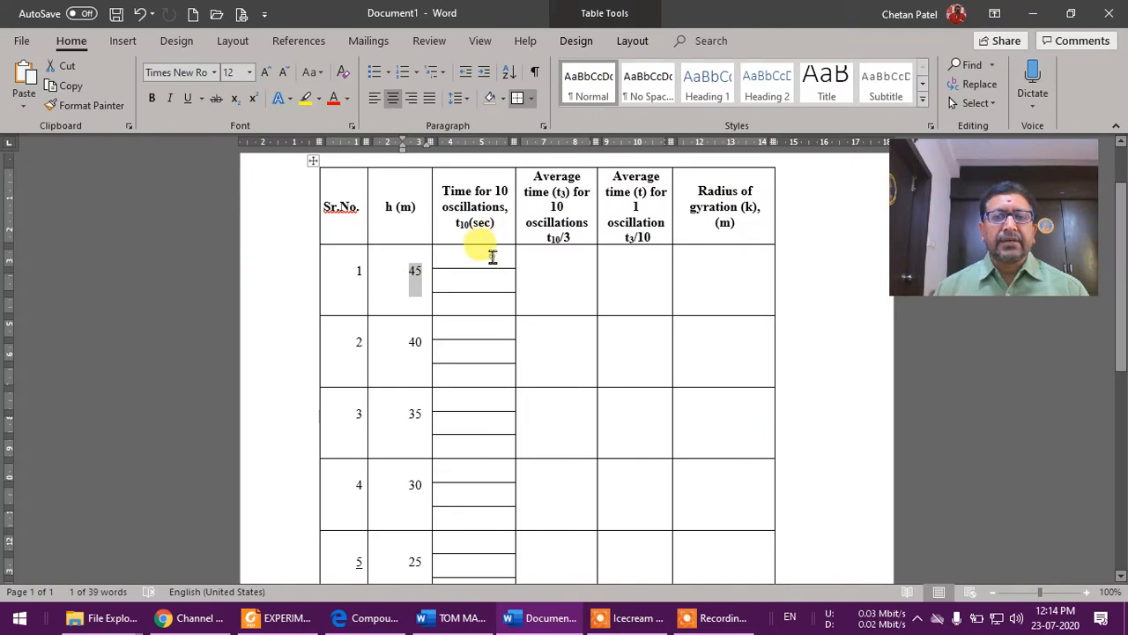
Enter 15.6 as the first h = 45 time, then return to the simulator
text(15.4)
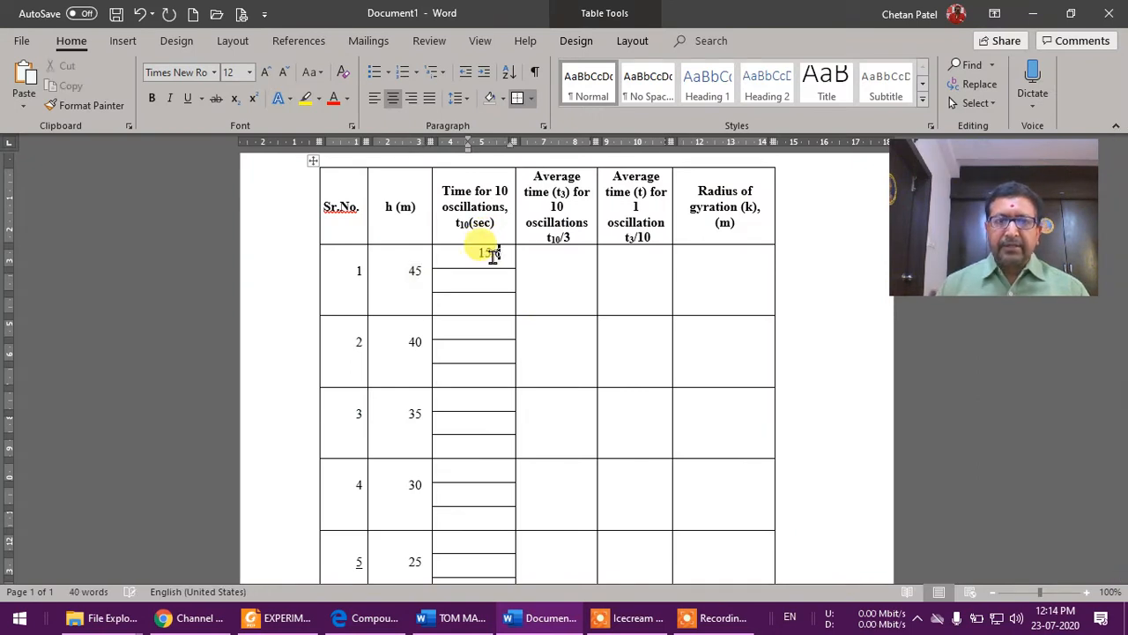
text(15.6)
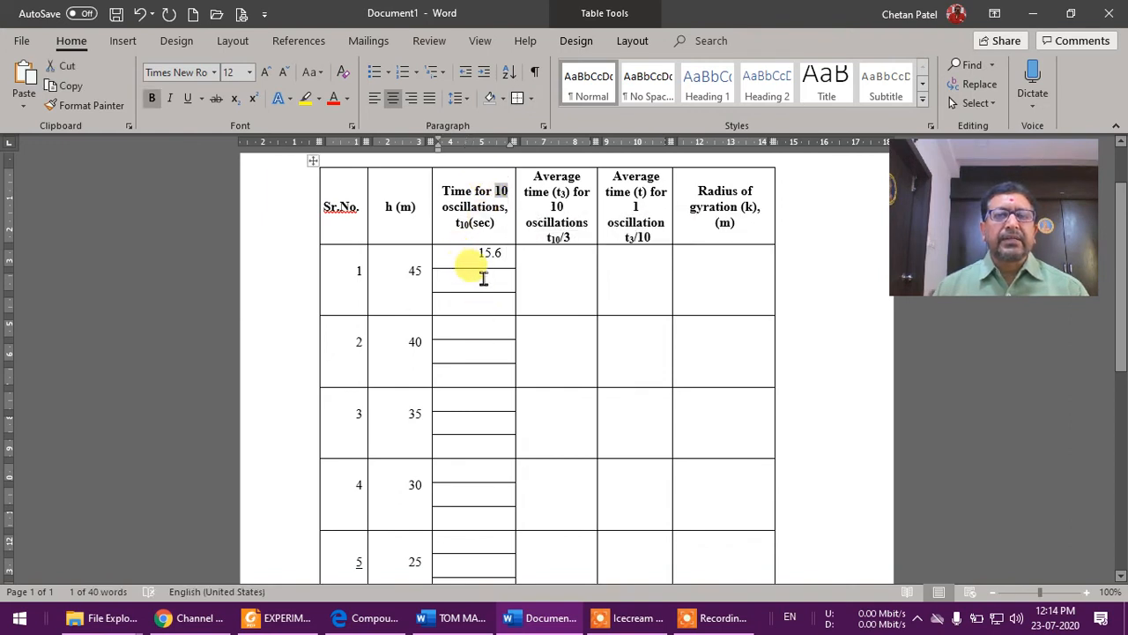
click(362, 617)
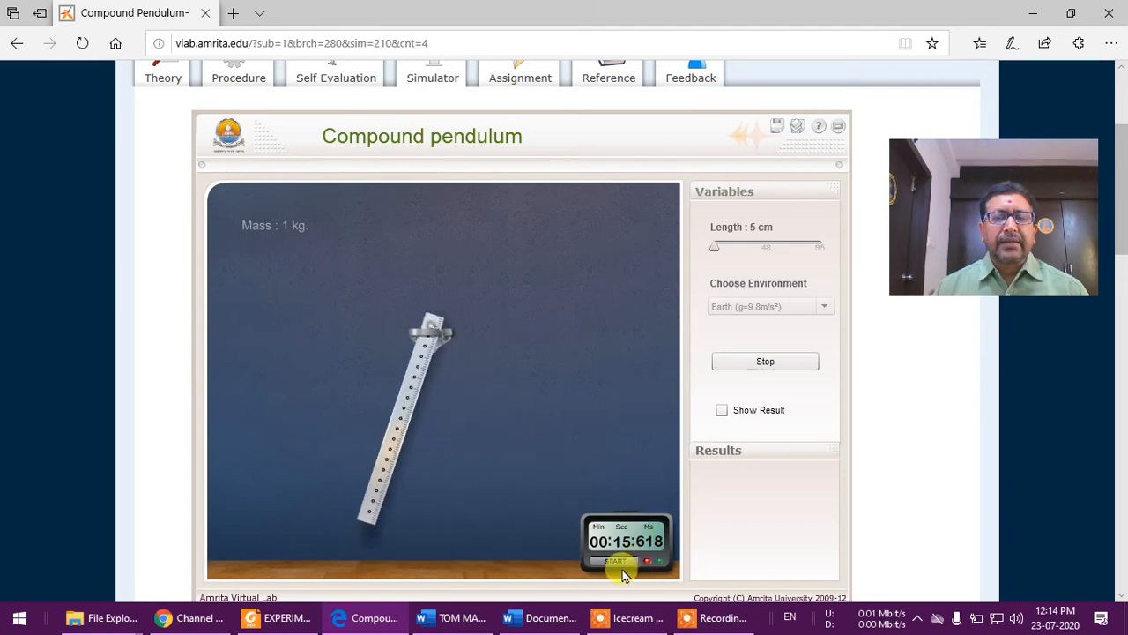
Time ten more oscillations and enter 15.57 as the second h = 45 time
click(614, 561)
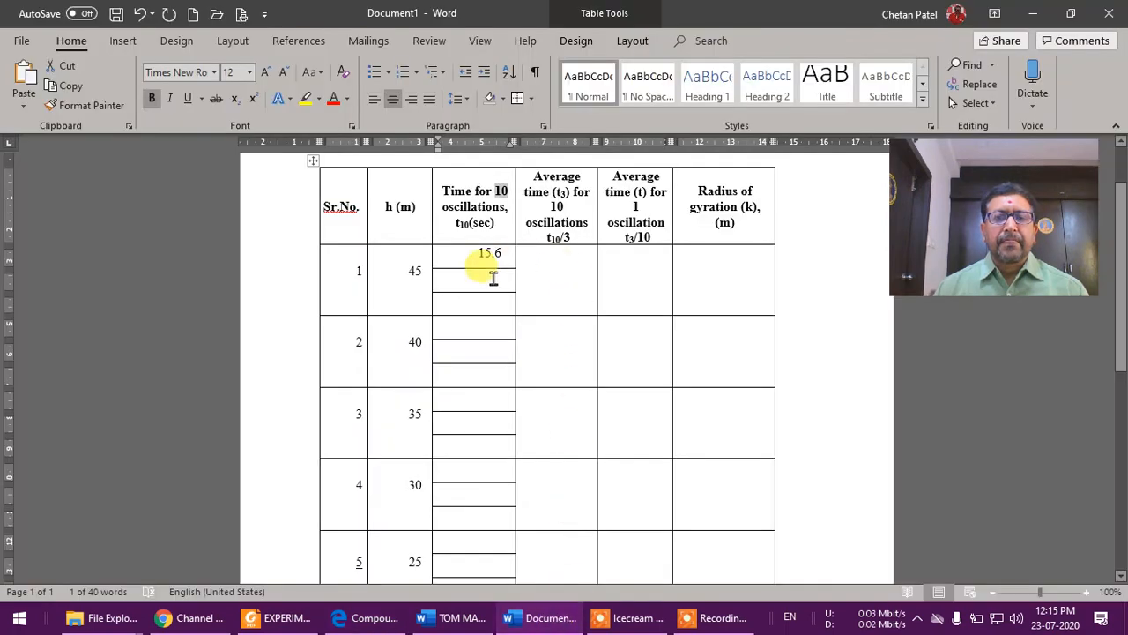
text(15.57)
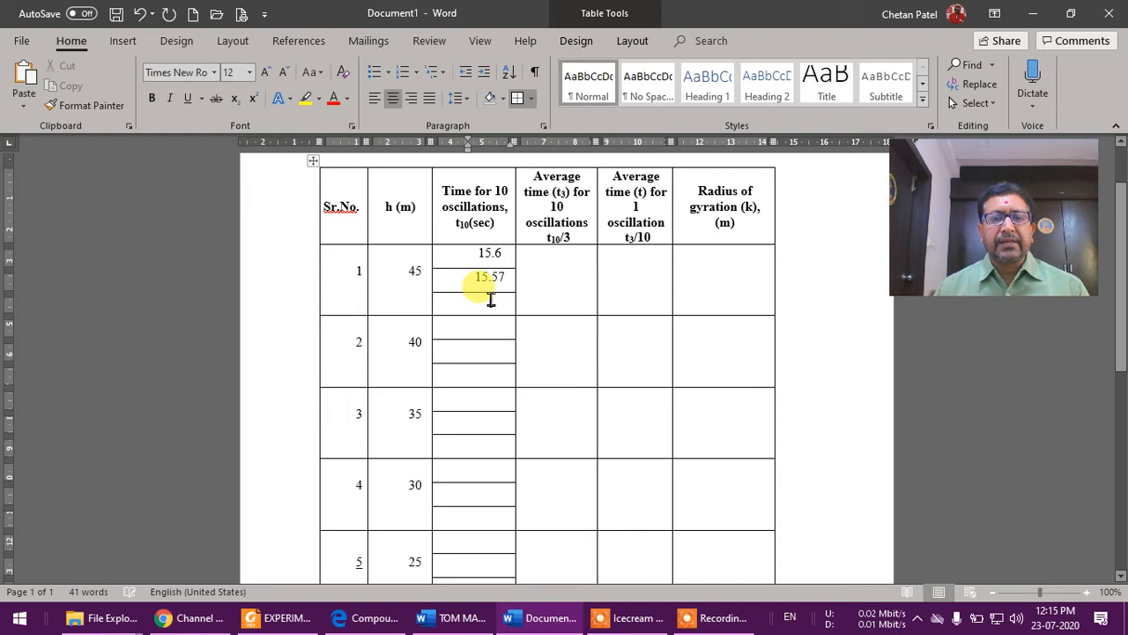
Switch to the simulator for a third ten-oscillation run, reading 00:15:524
click(375, 617)
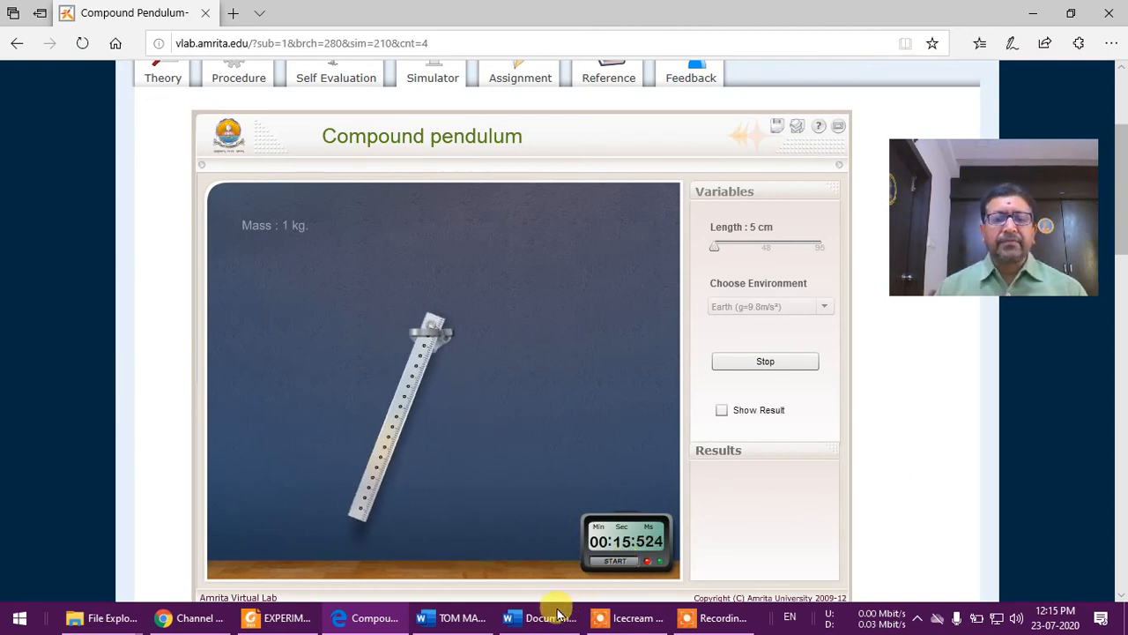
Enter the third time and correct the h = 45 row to 15.60, 15.57, 15.52
click(511, 617)
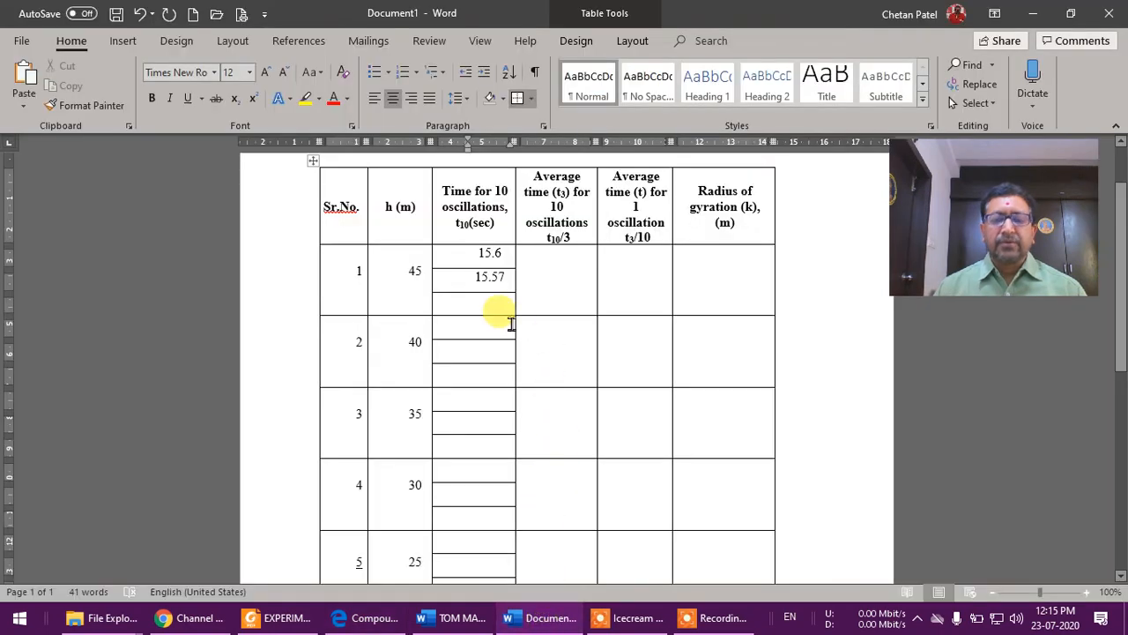
text(15.54)
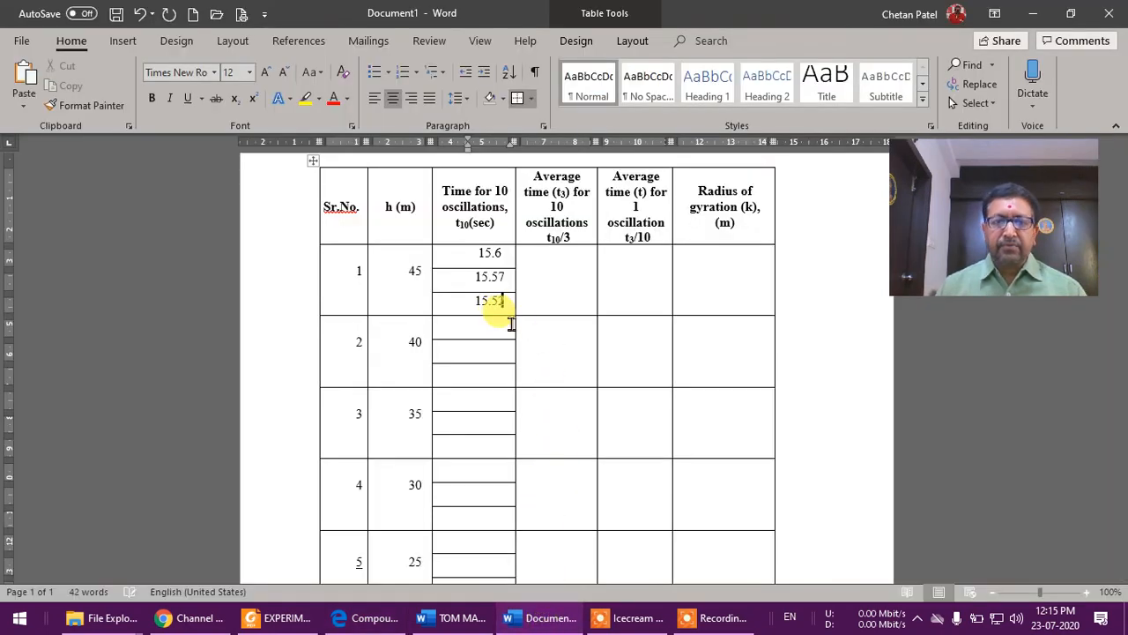
click(571, 269)
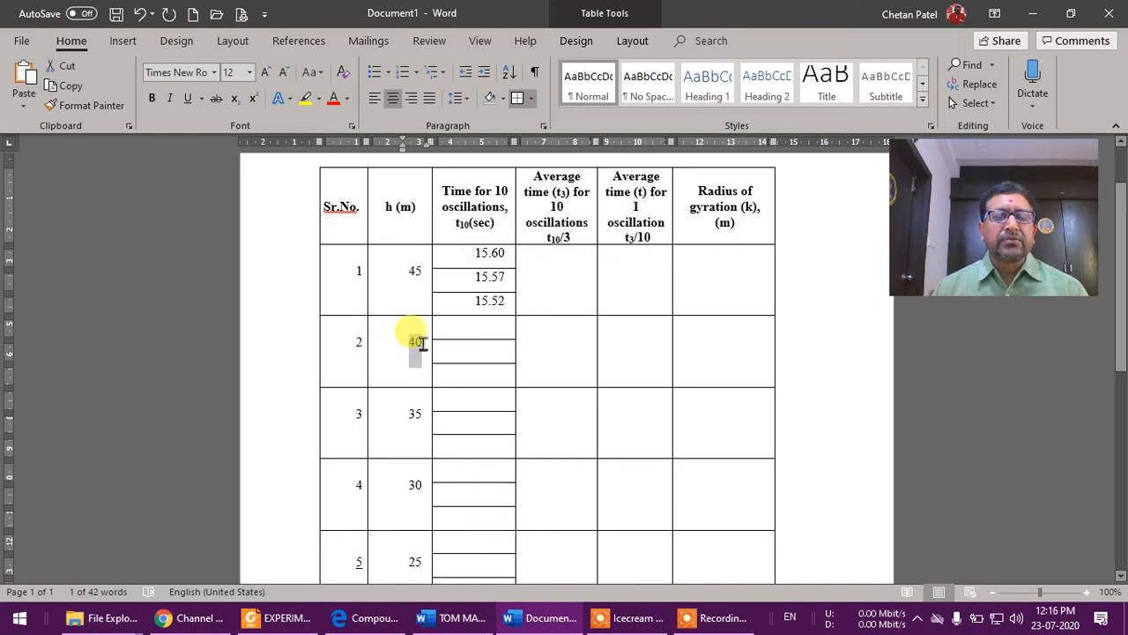
click(338, 617)
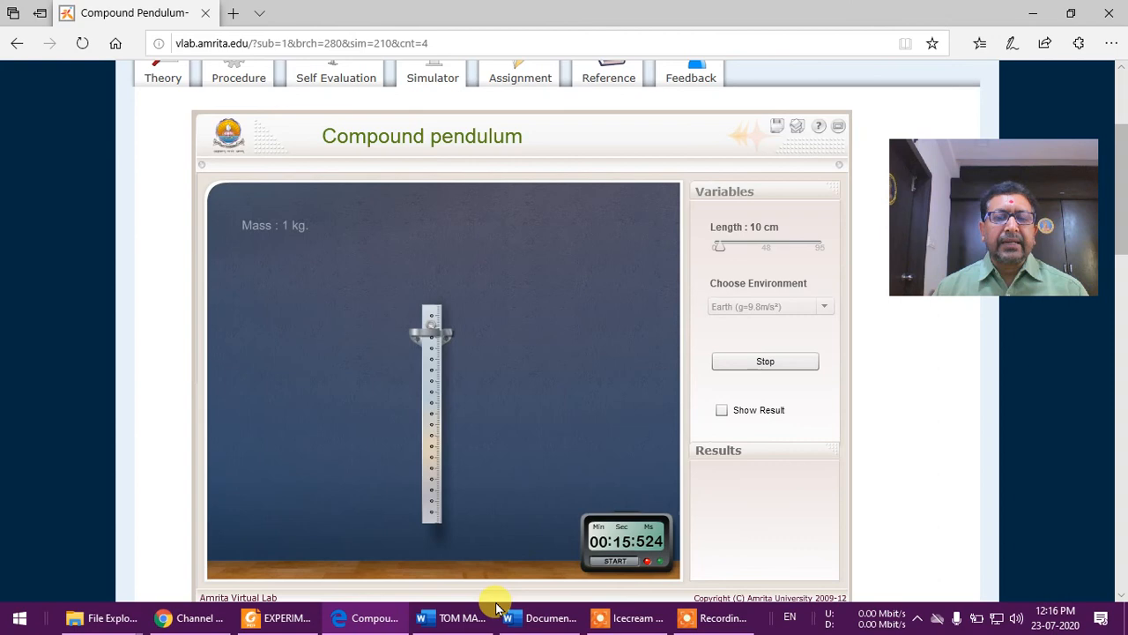
click(511, 617)
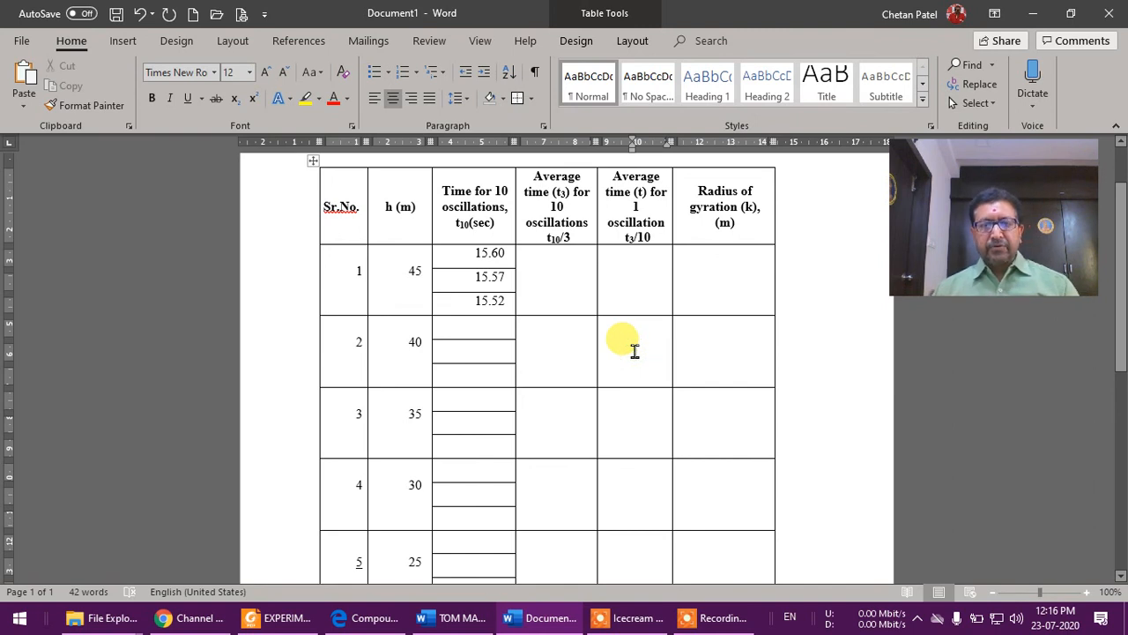
mouse_move(401, 271)
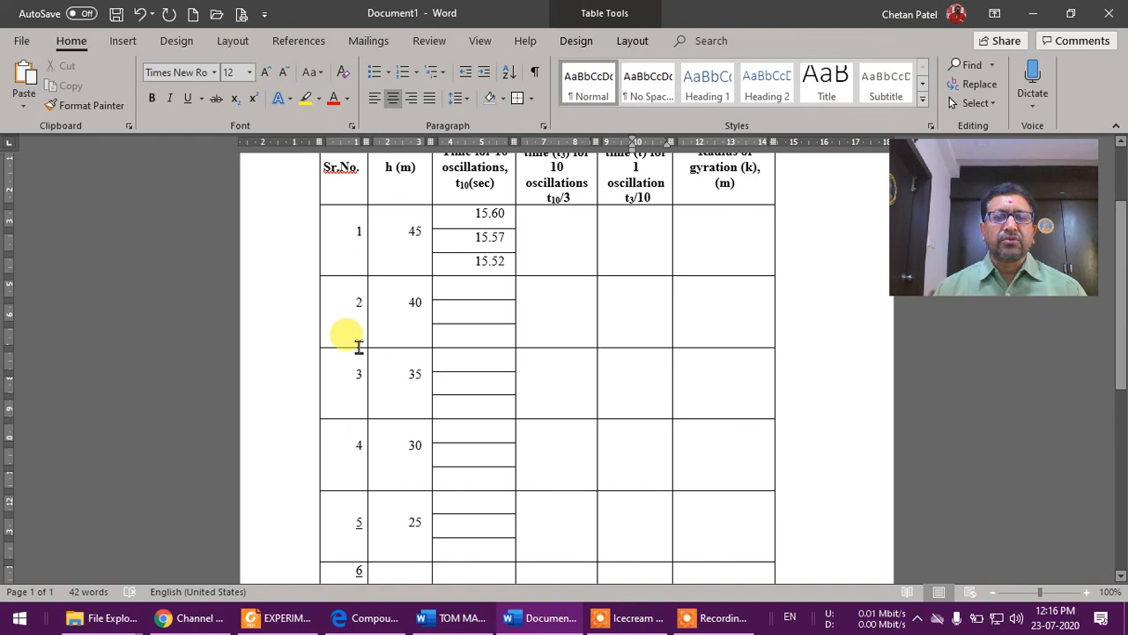
scroll(down, 3)
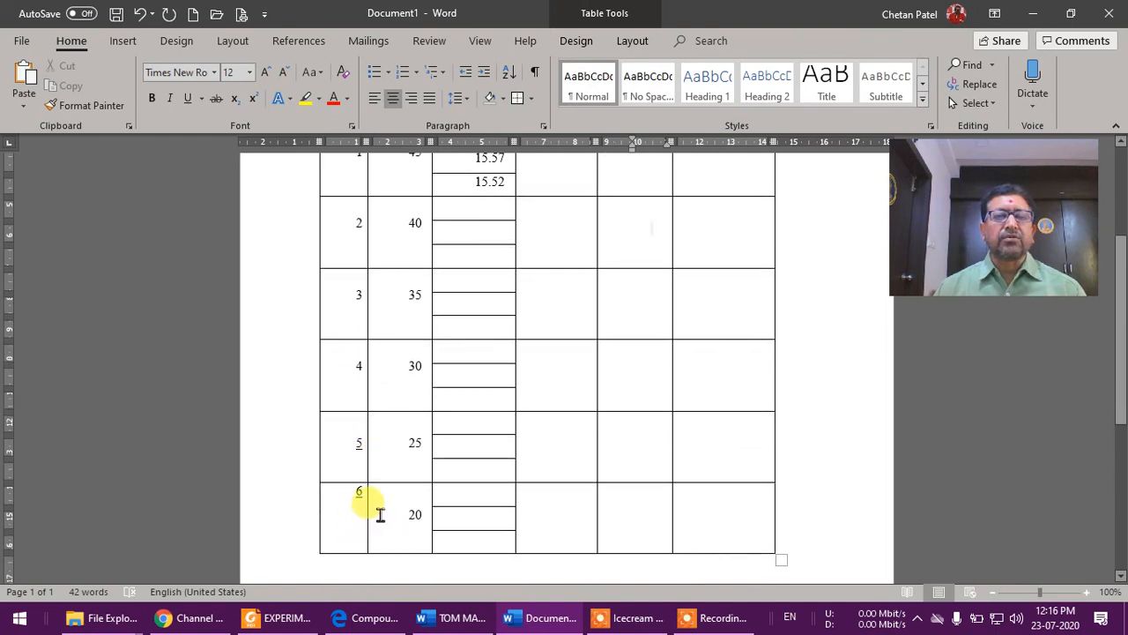